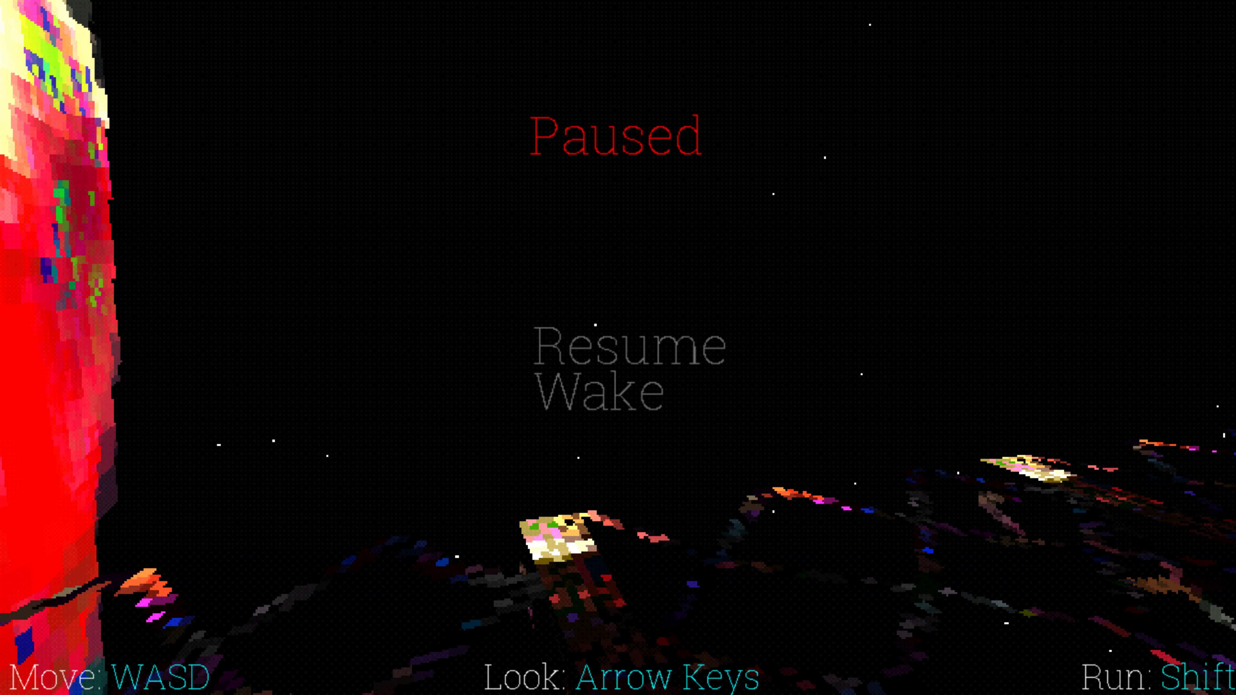
mouse_move(626, 344)
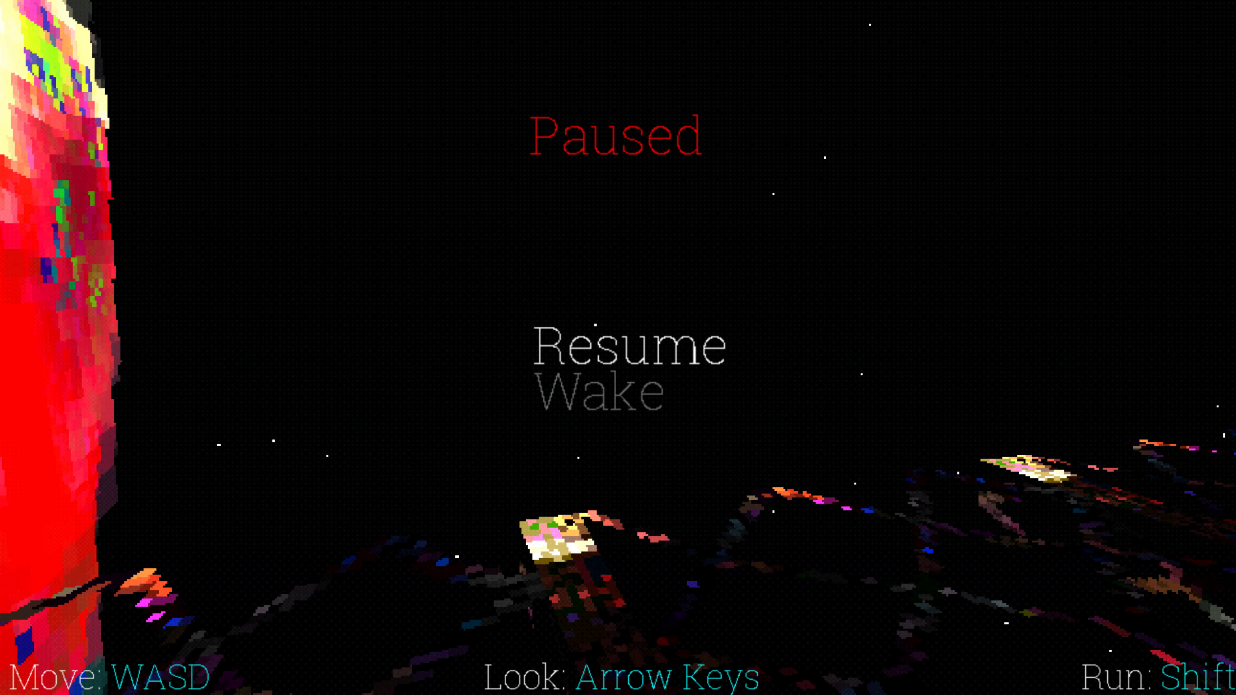
left_click(629, 345)
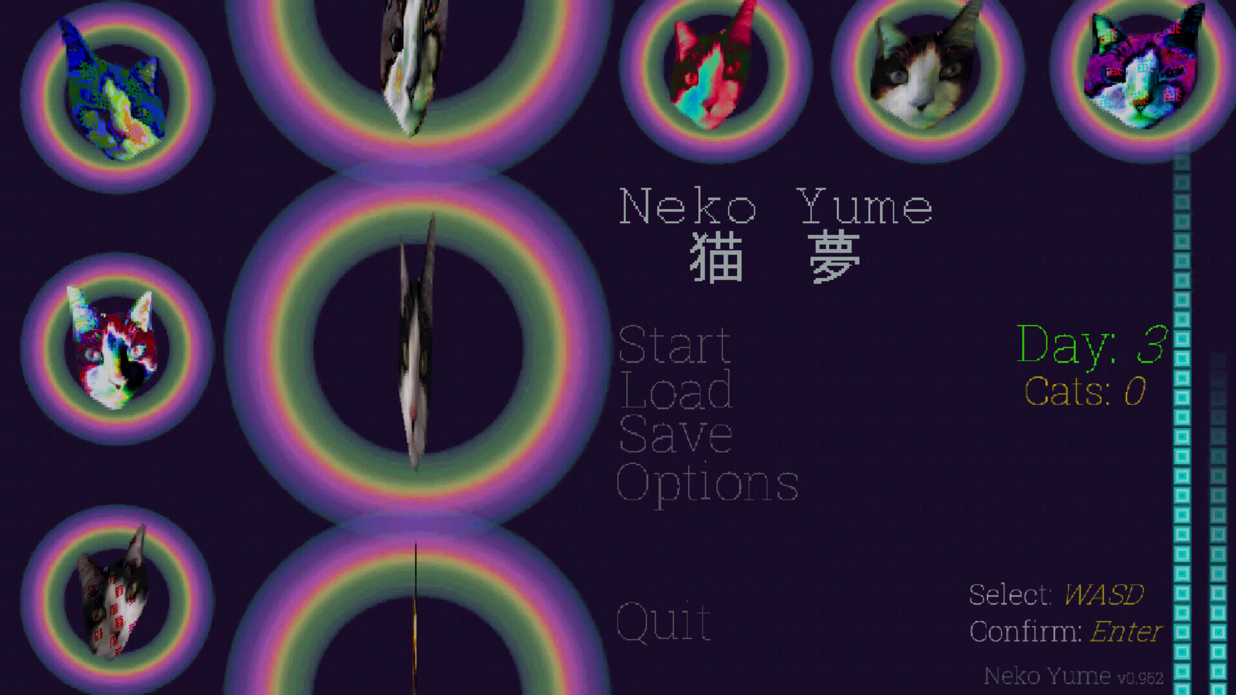
Choose Start on the Day 3 title menu to begin a new dream
left_click(676, 344)
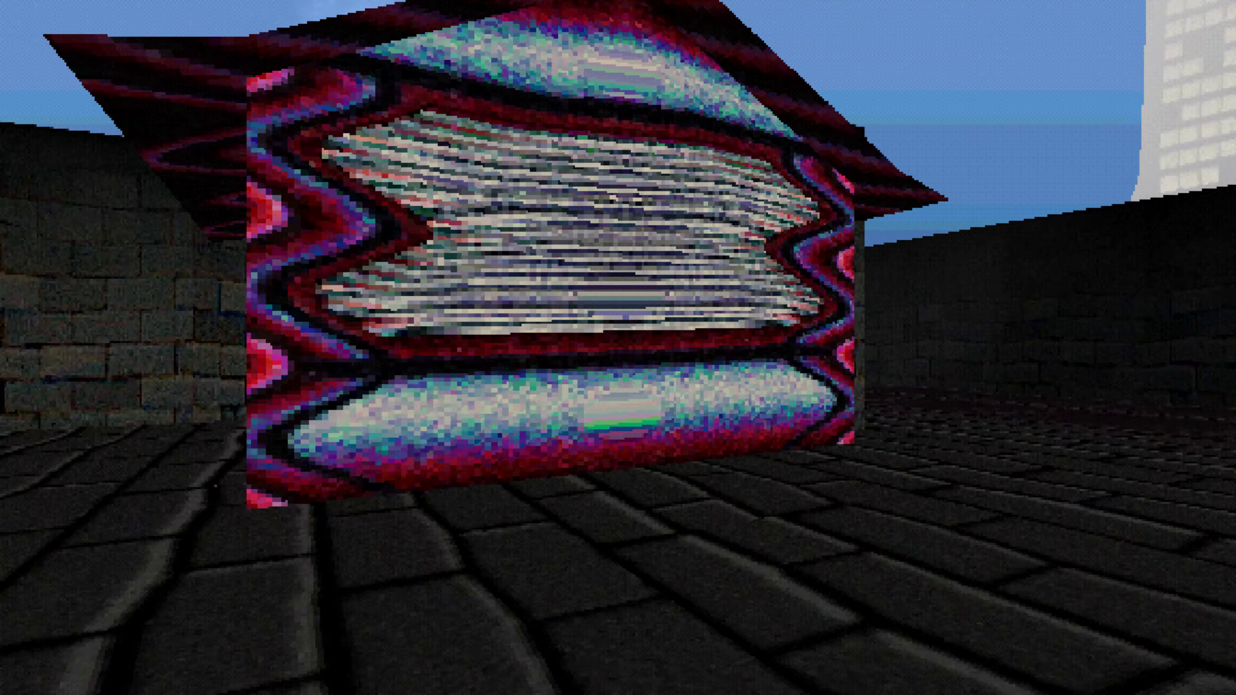
Pause the dream in the striped-wall street, then resume it
key("Escape")
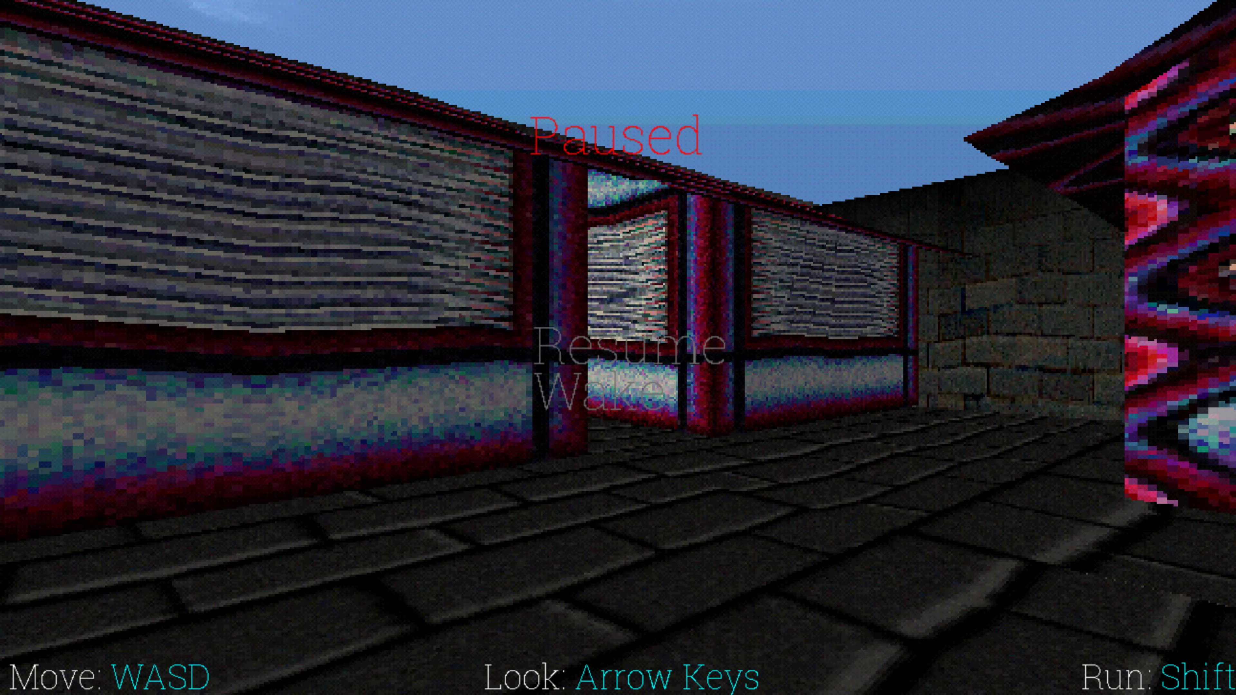
left_click(627, 345)
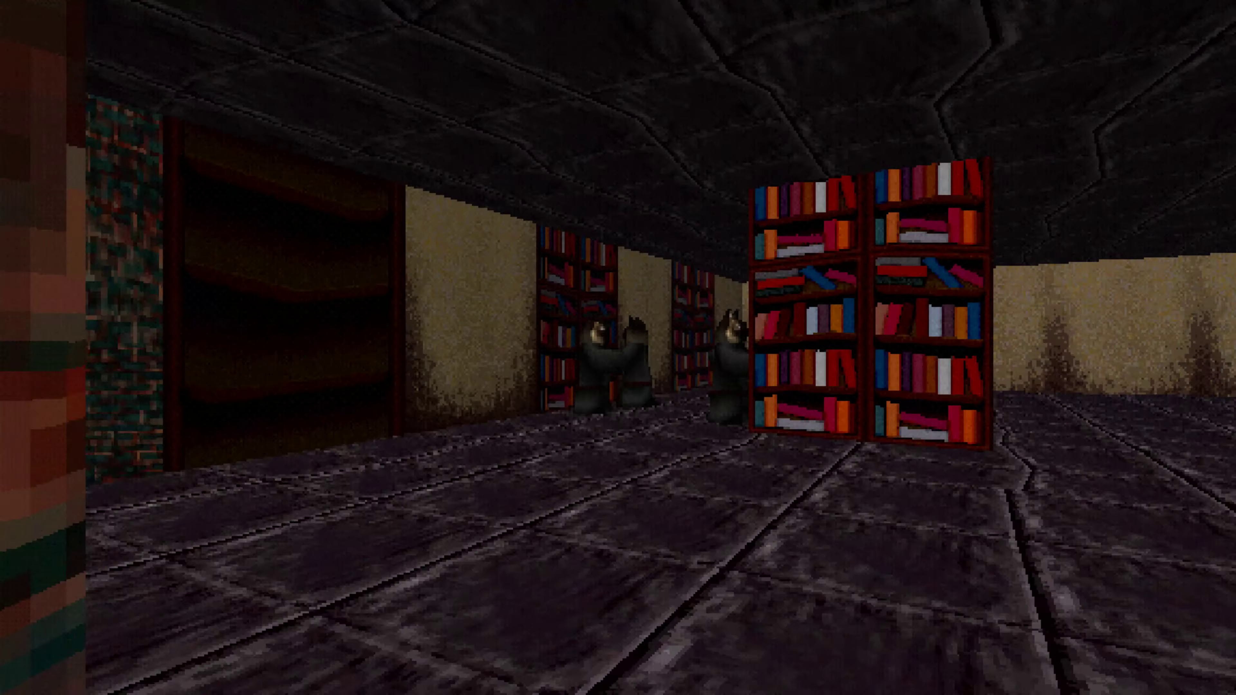
Pause and wake from the dream, reaching the Day 7 title menu
key("Escape")
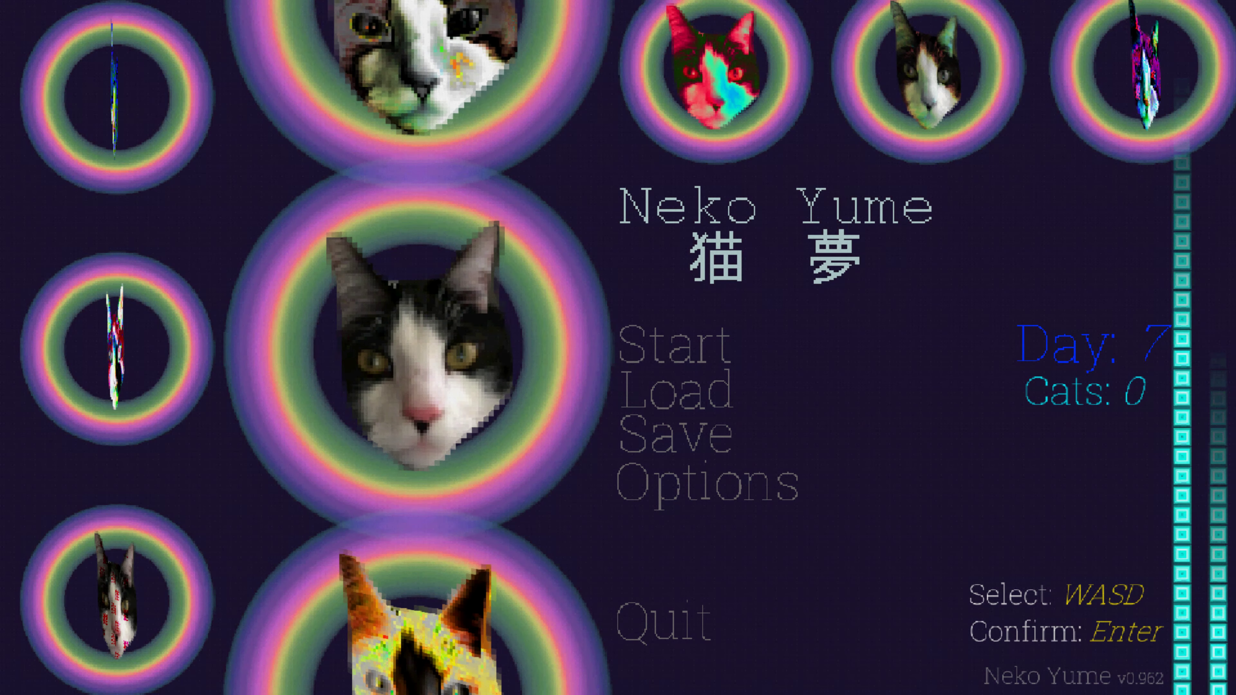
left_click(678, 348)
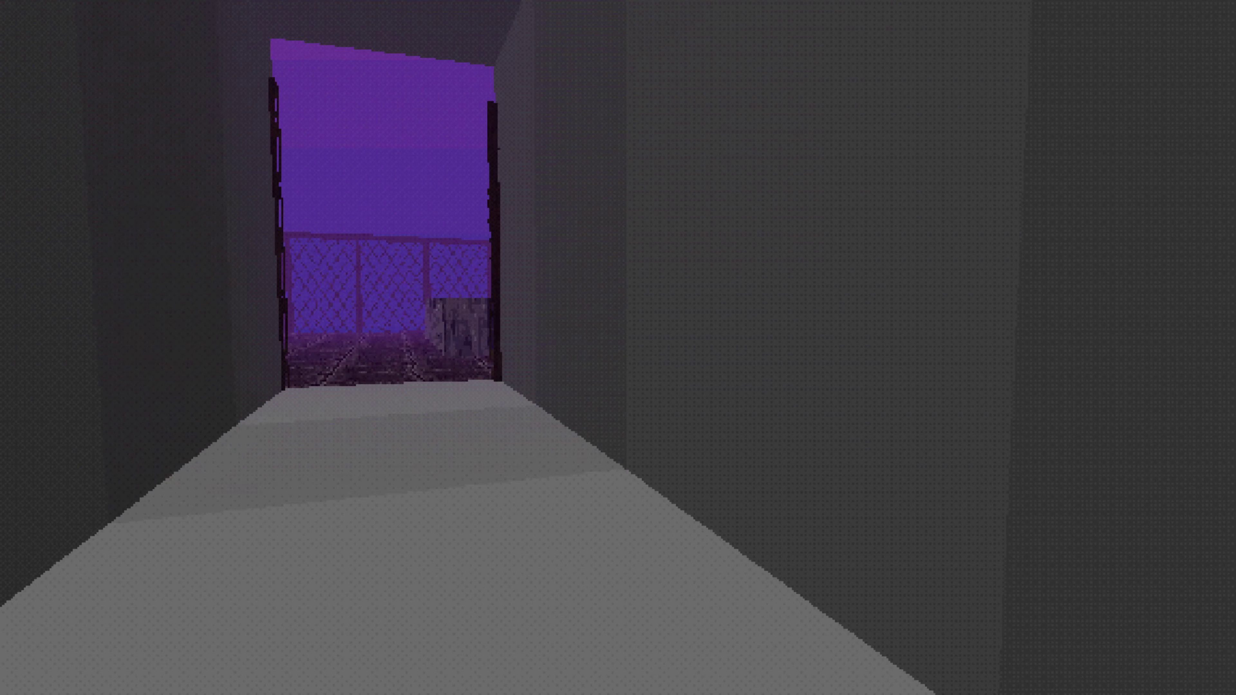
Walk forward down the brick corridor beside the long grey bench
key("W")
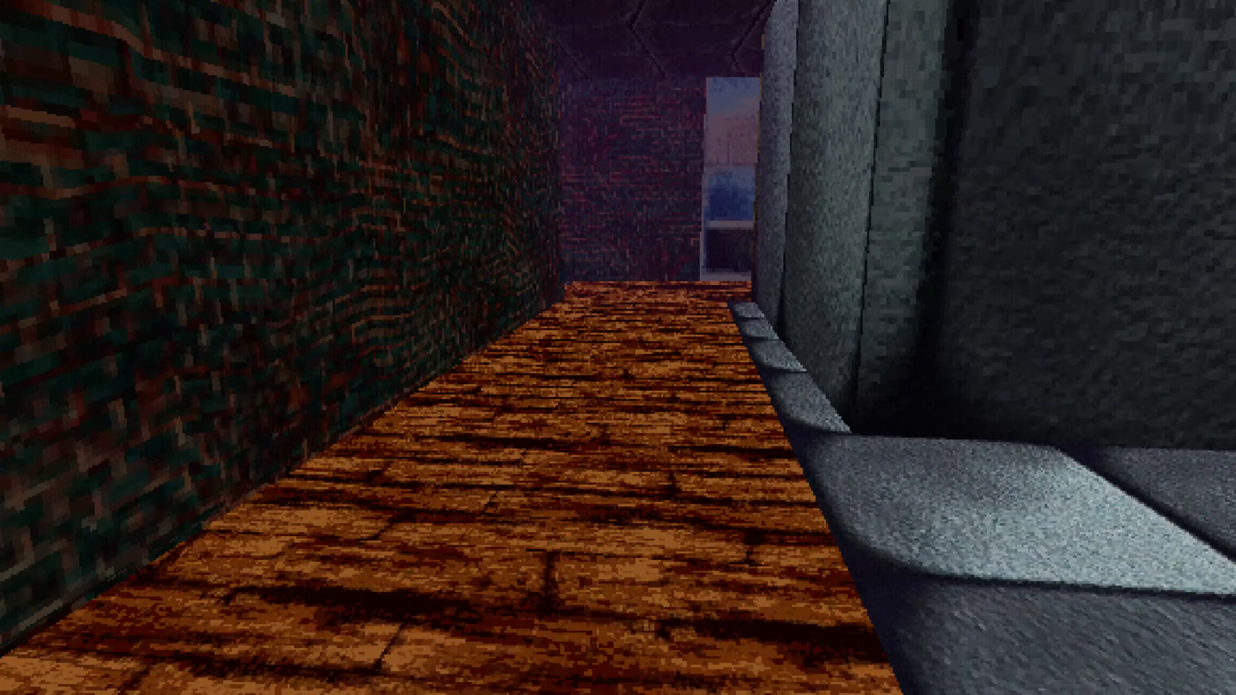
key("W")
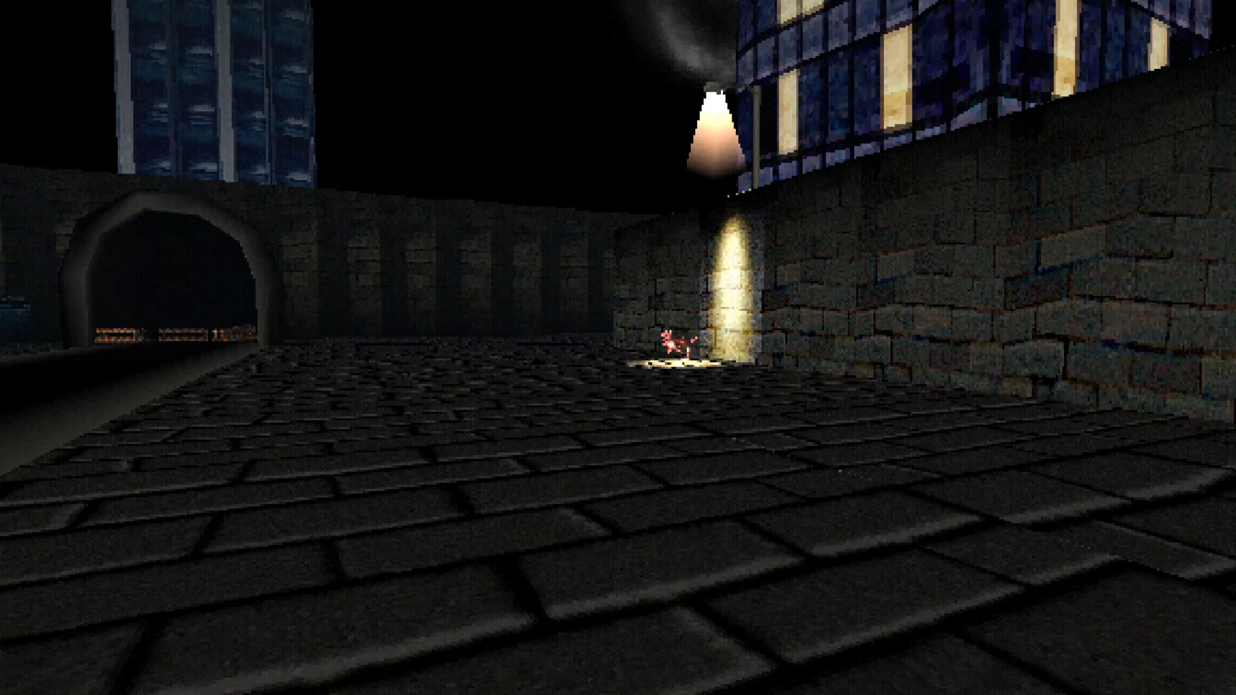
Walk across the cobbled courtyard toward the lamp-lit wall and archway
key("w")
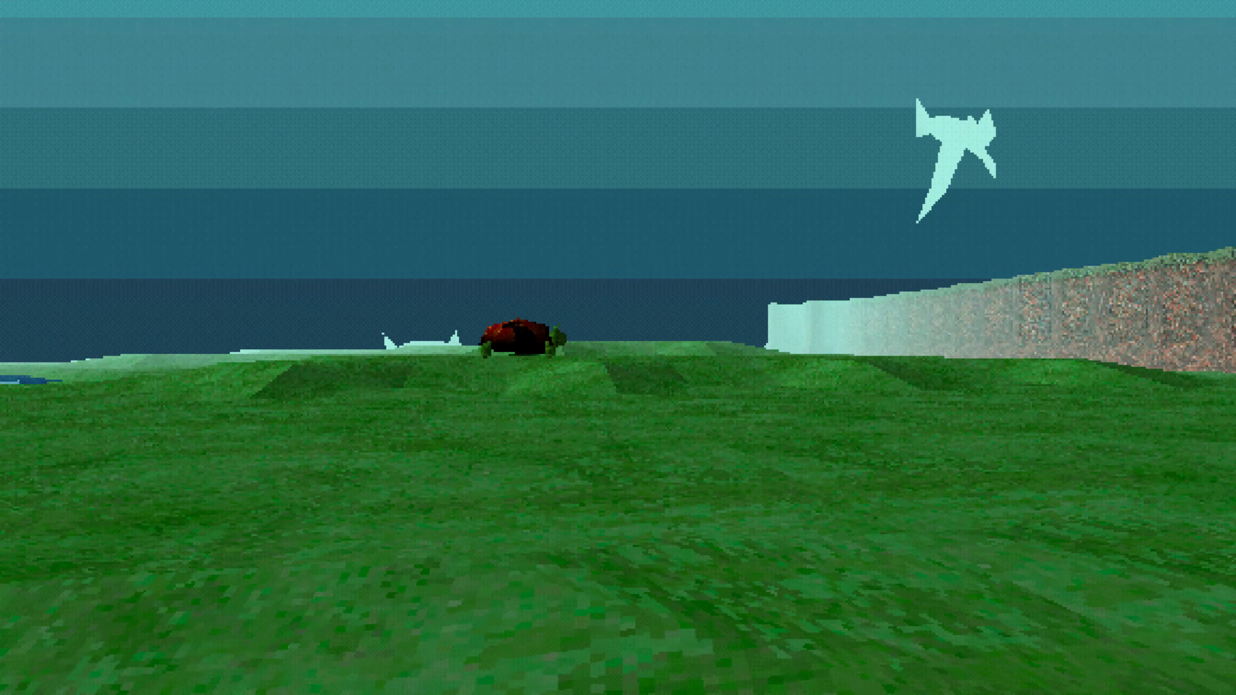
Pause the dream on the grassy hill to bring up Resume and Wake
key("Escape")
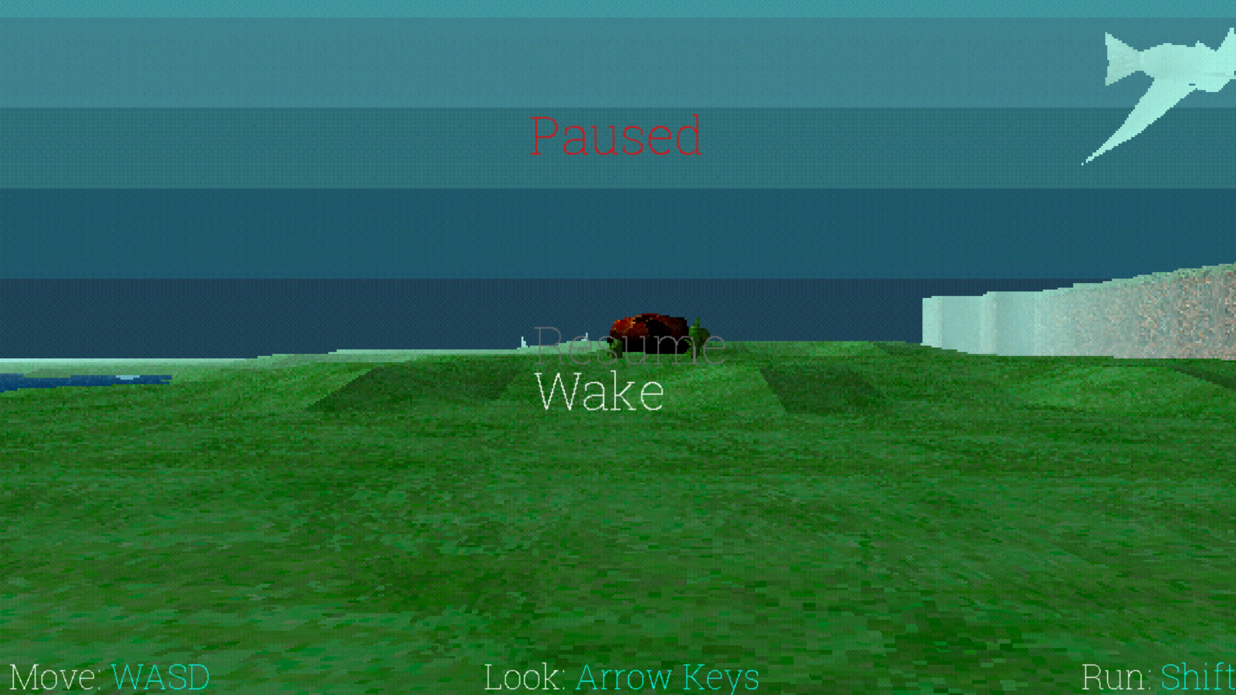